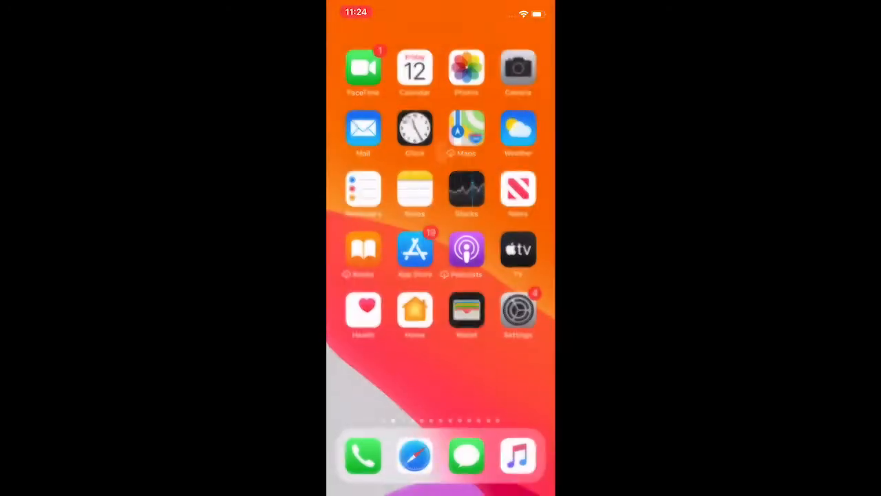
# Swipe left across the home screen pages toward the Filza icon.
pyautogui.hscroll(-3)
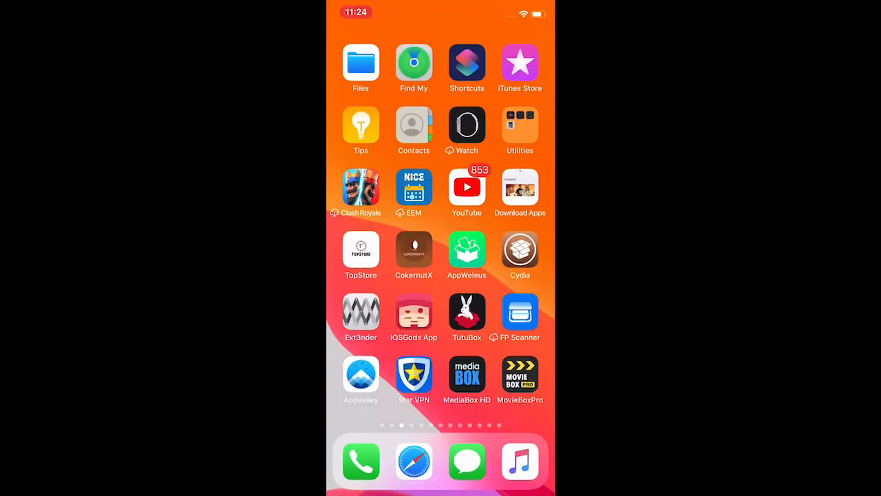
pyautogui.hscroll(-3)
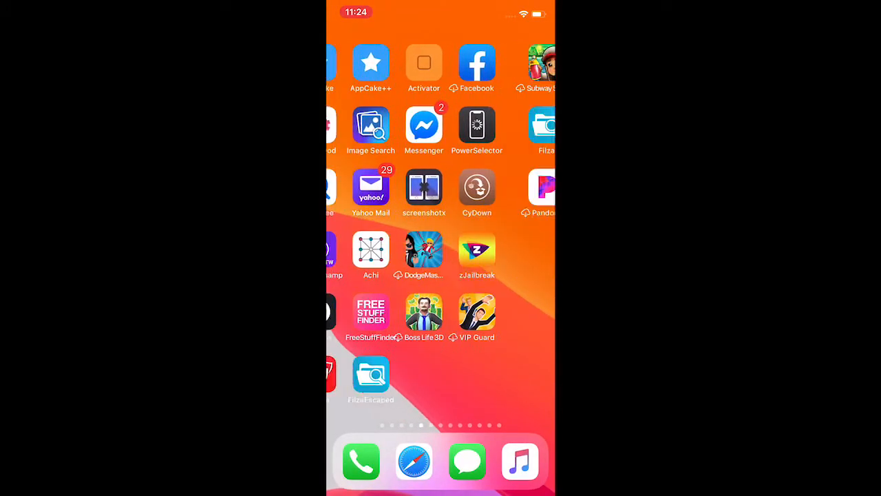
# Launch Filza and enter the var folder from the root listing.
pyautogui.click(372, 377)
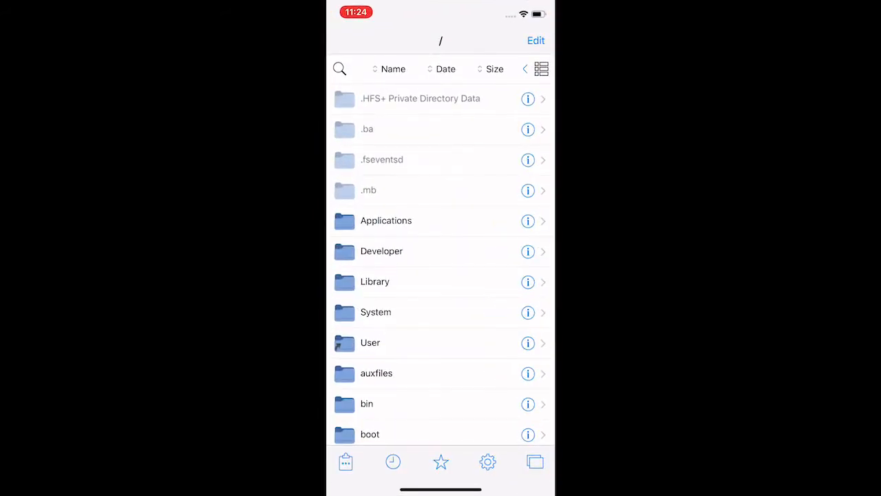
pyautogui.scroll(-3)
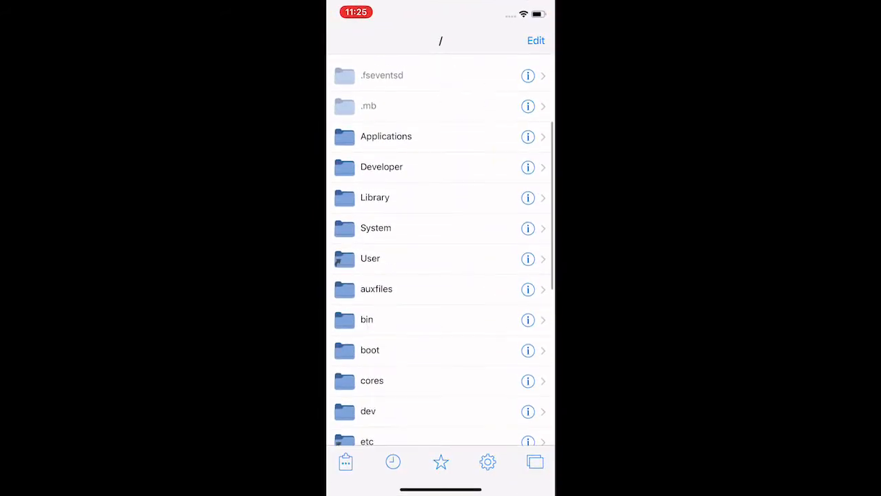
pyautogui.scroll(-3)
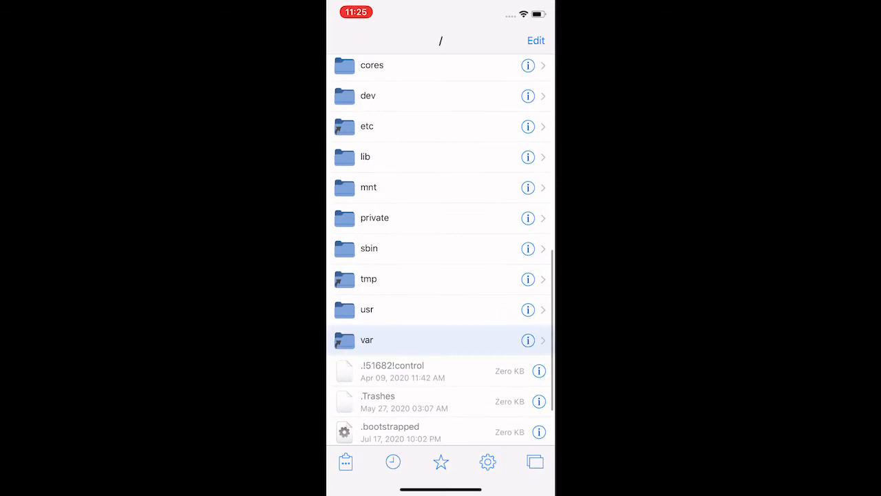
pyautogui.click(367, 340)
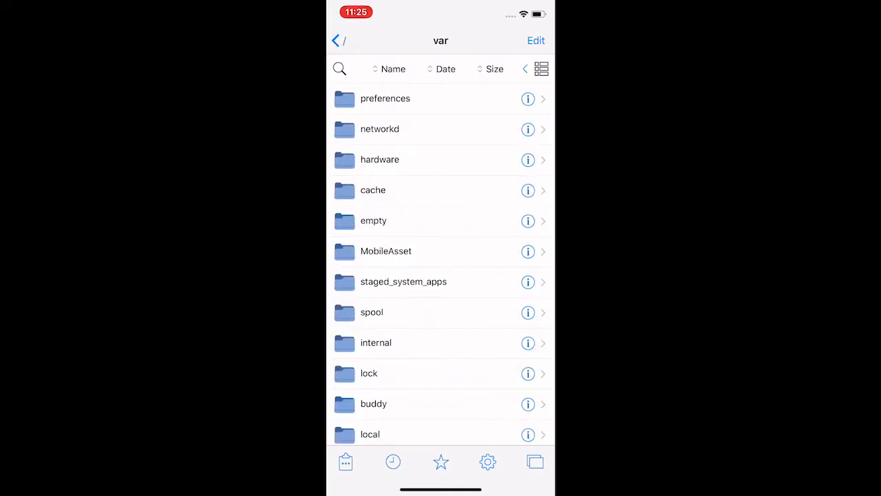
pyautogui.click(336, 40)
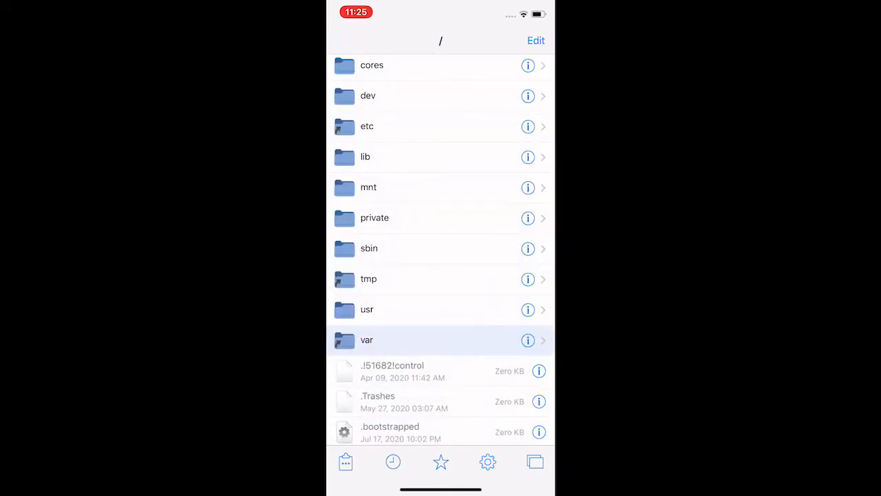
pyautogui.click(366, 339)
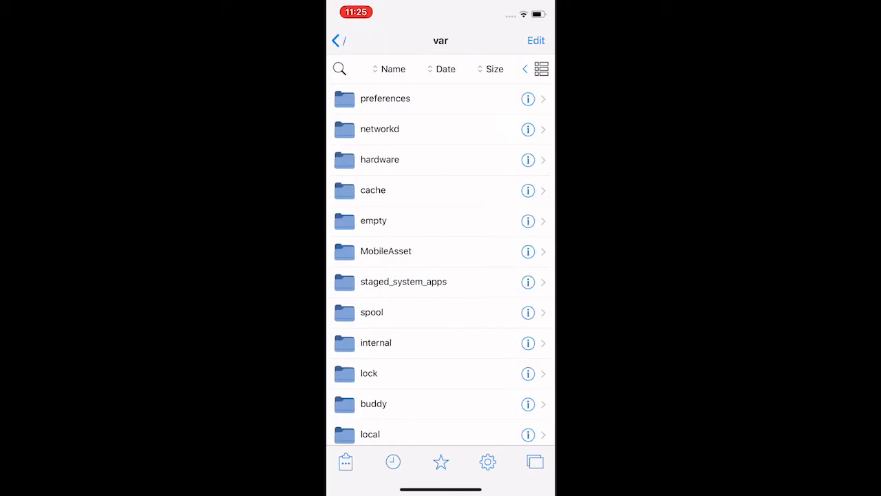
# Navigate through mobile and Library into the Carrier Bundles folder.
pyautogui.scroll(-3)
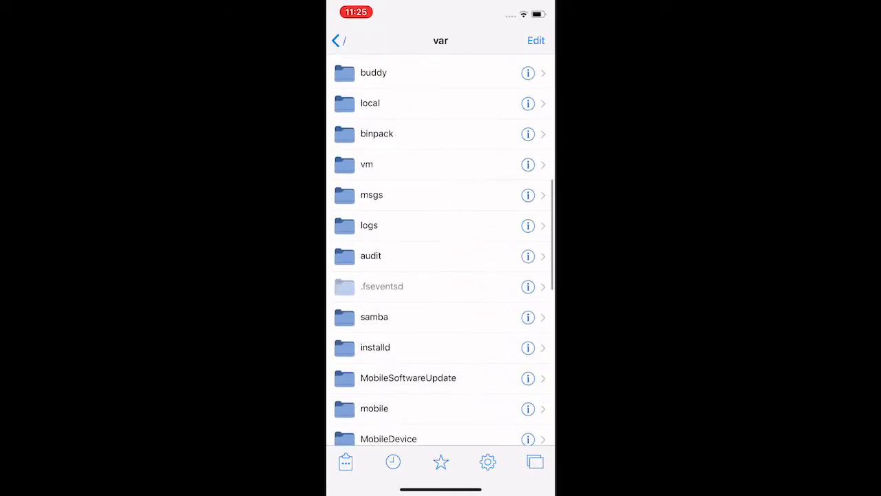
pyautogui.click(375, 408)
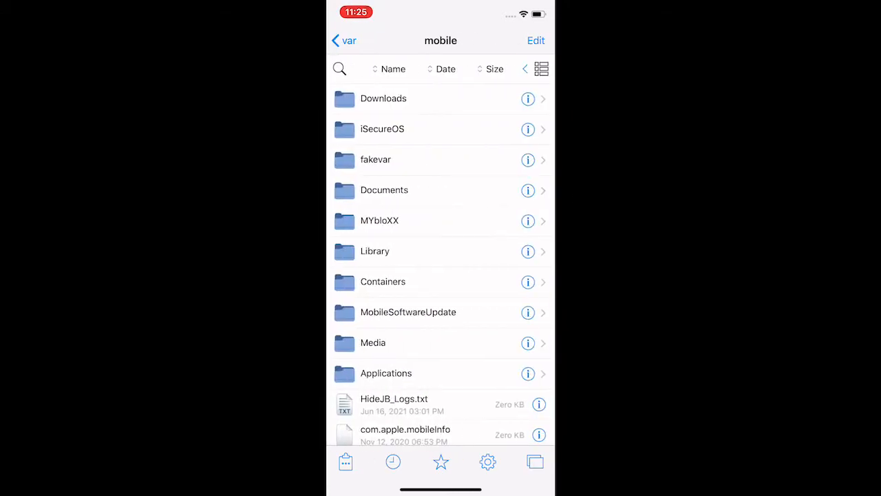
pyautogui.scroll(-3)
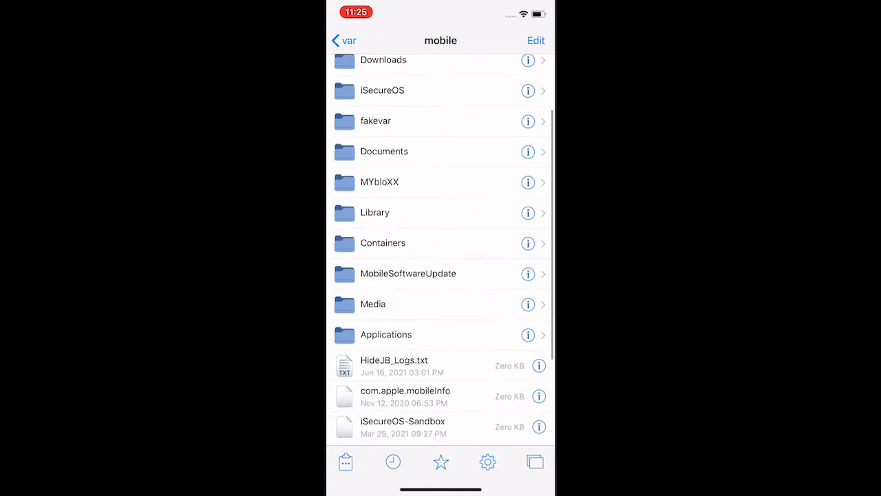
pyautogui.click(374, 212)
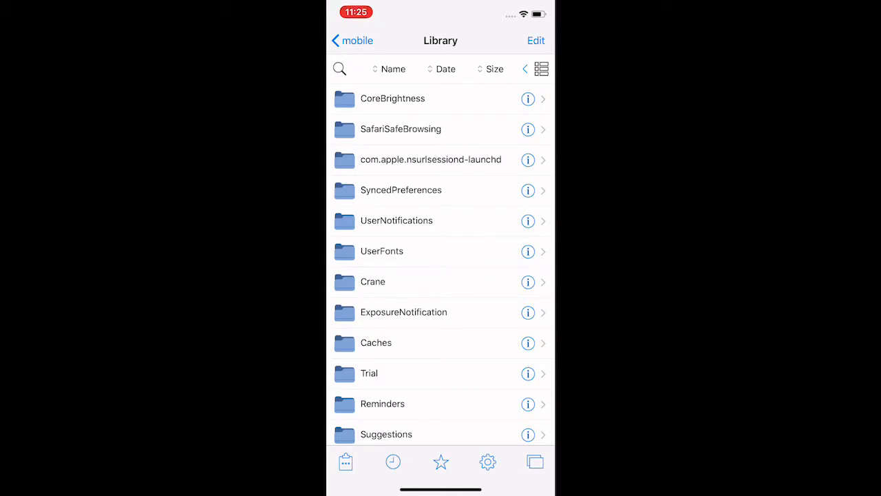
pyautogui.scroll(-3)
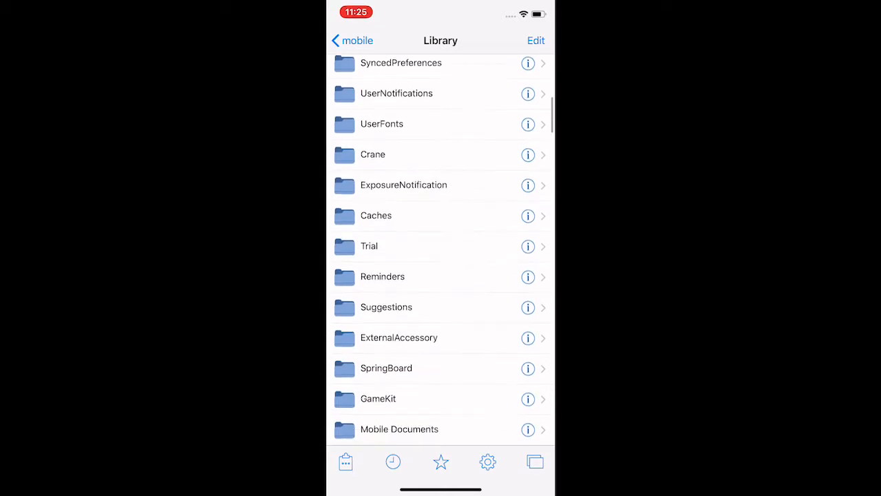
pyautogui.scroll(-3)
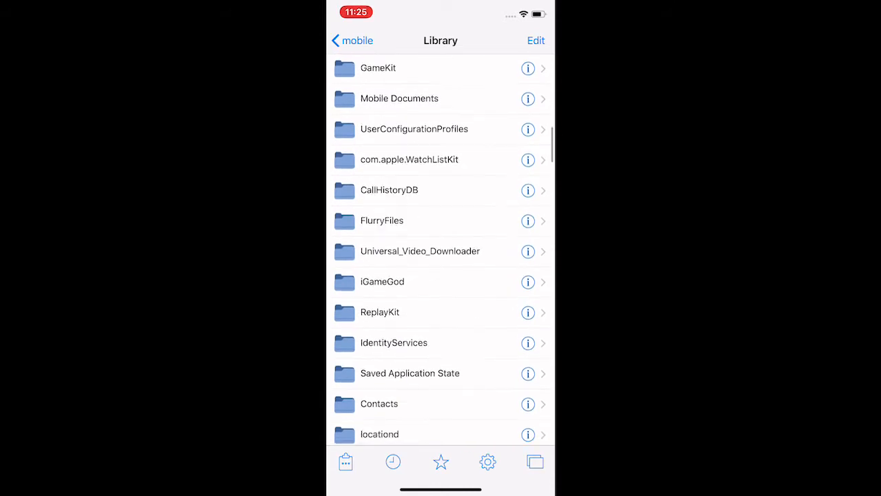
pyautogui.scroll(-3)
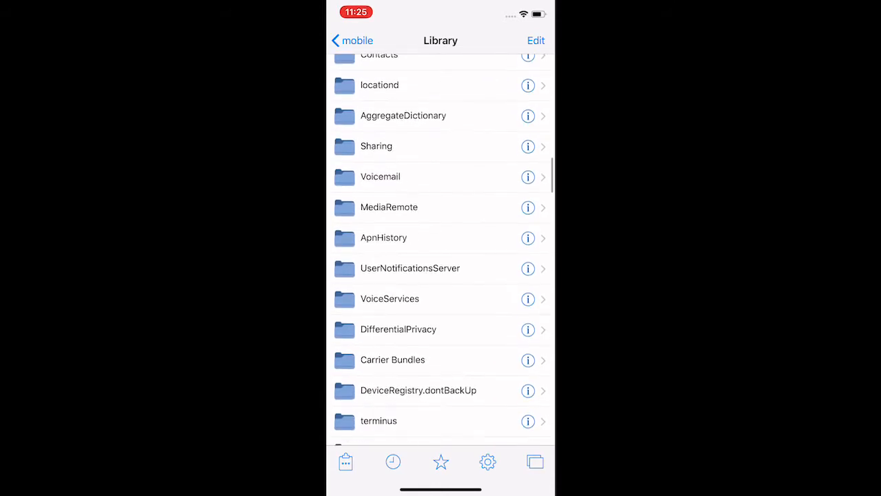
pyautogui.click(393, 359)
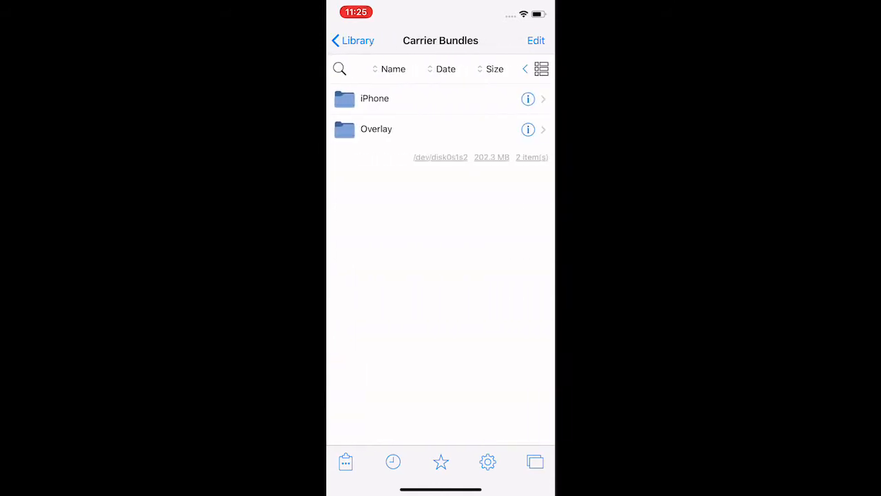
# Enter the Overlay folder listing its two carrier bundle plist files.
pyautogui.click(376, 130)
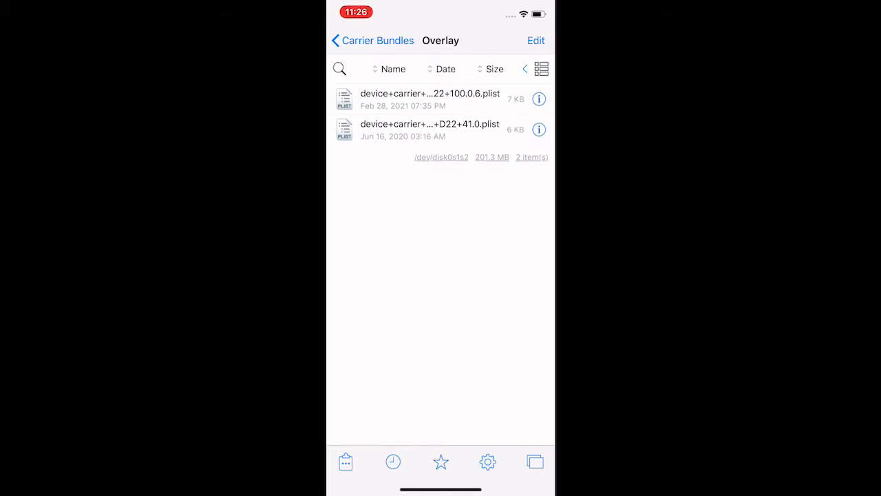
# Load the carrier bundle plist, expand Root and inspect the RemoteDiagnosticsWWANAllowed key.
pyautogui.click(430, 99)
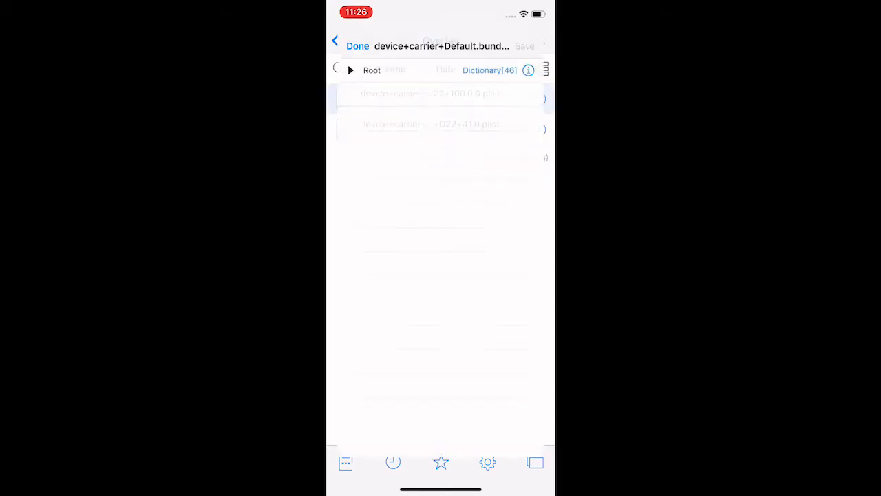
pyautogui.click(350, 69)
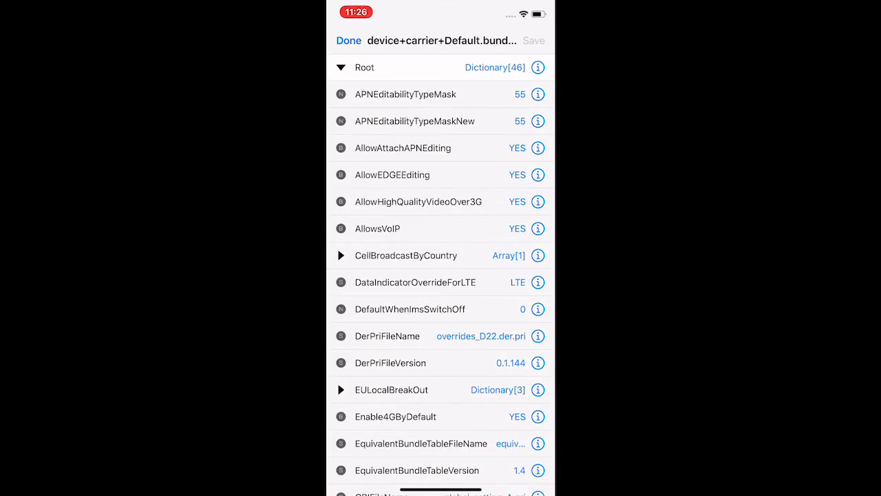
pyautogui.scroll(-3)
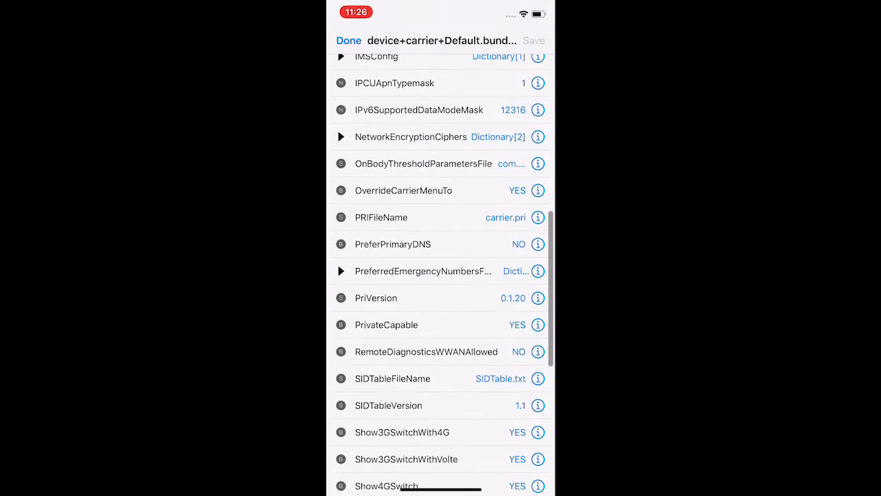
pyautogui.scroll(-3)
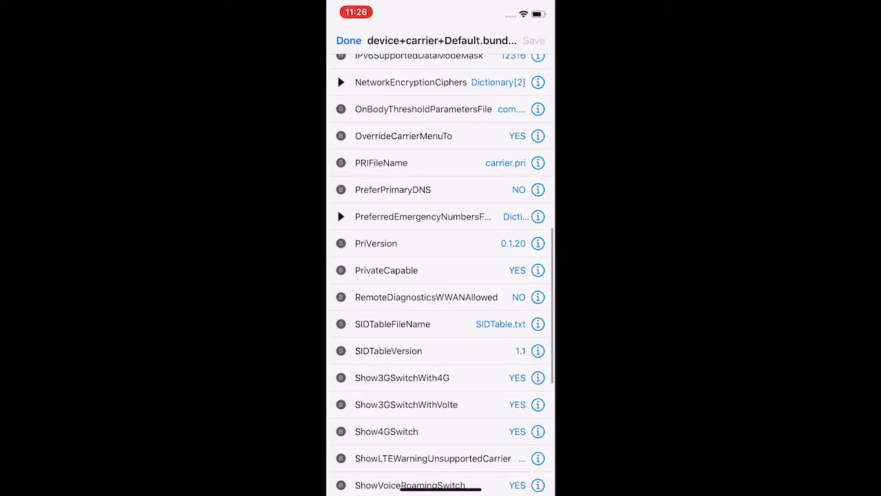
pyautogui.click(425, 298)
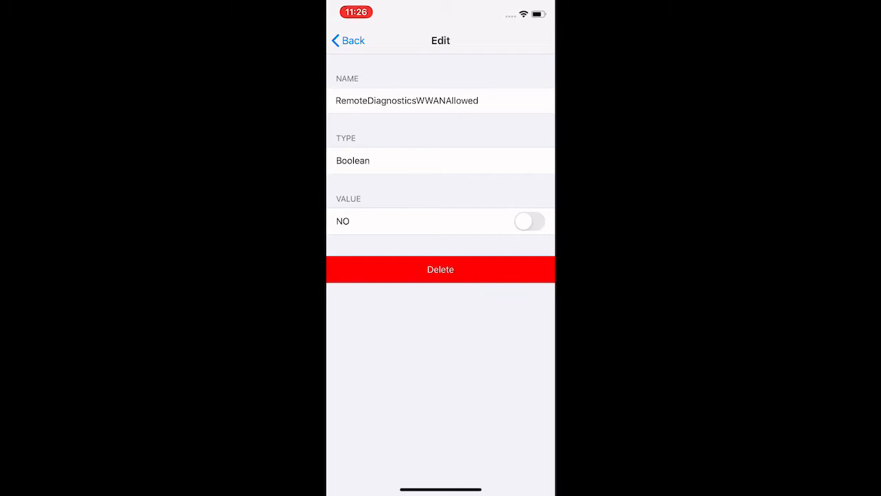
pyautogui.click(347, 40)
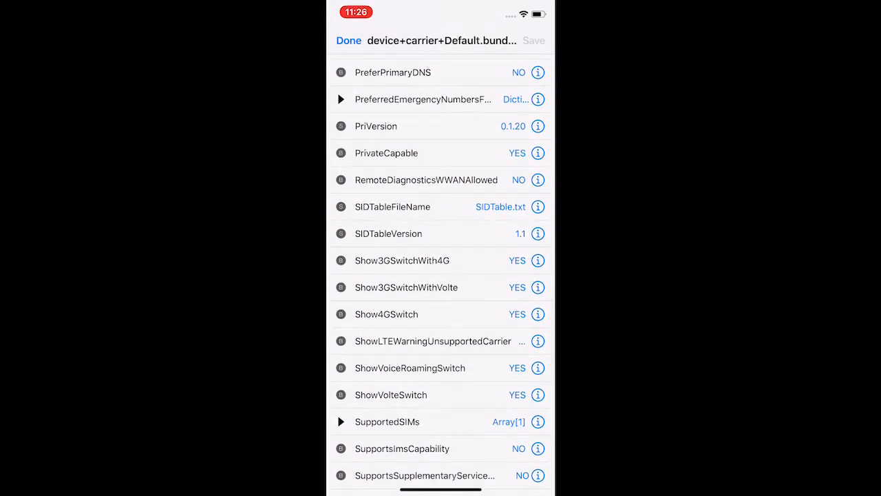
# Browse down through the remaining carrier settings keys of the Root dictionary.
pyautogui.scroll(-3)
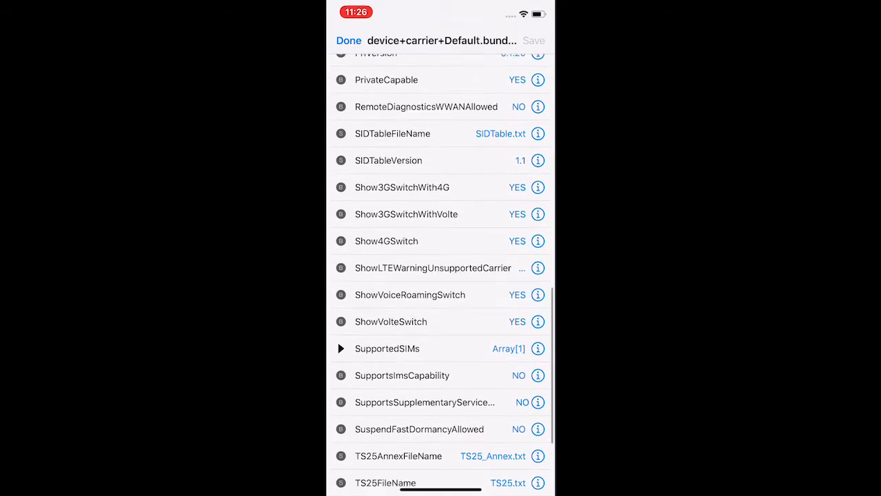
pyautogui.scroll(-3)
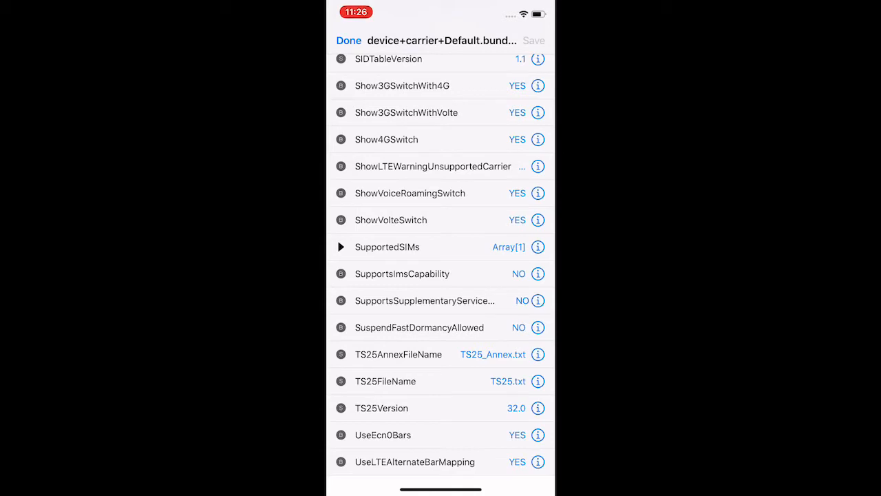
pyautogui.scroll(-3)
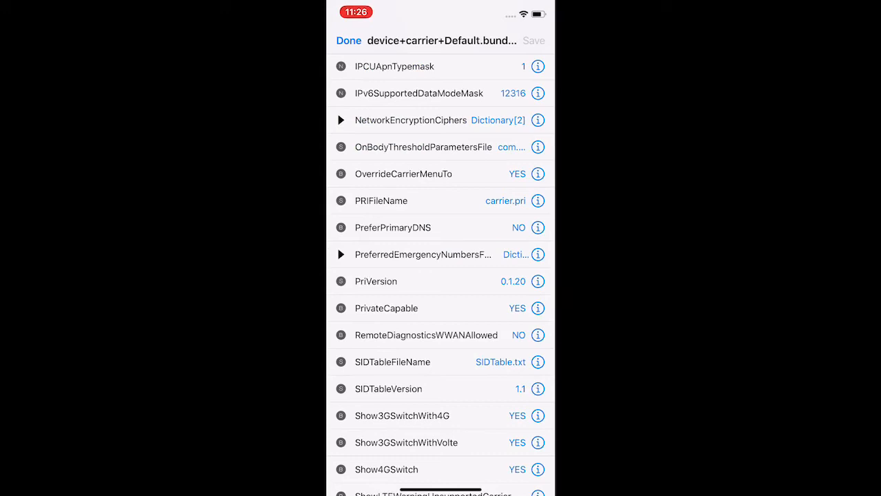
pyautogui.scroll(-3)
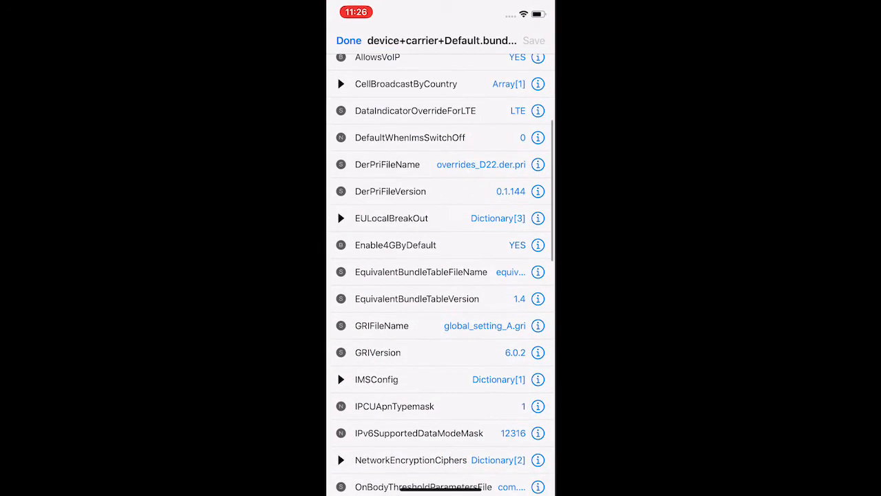
pyautogui.scroll(-3)
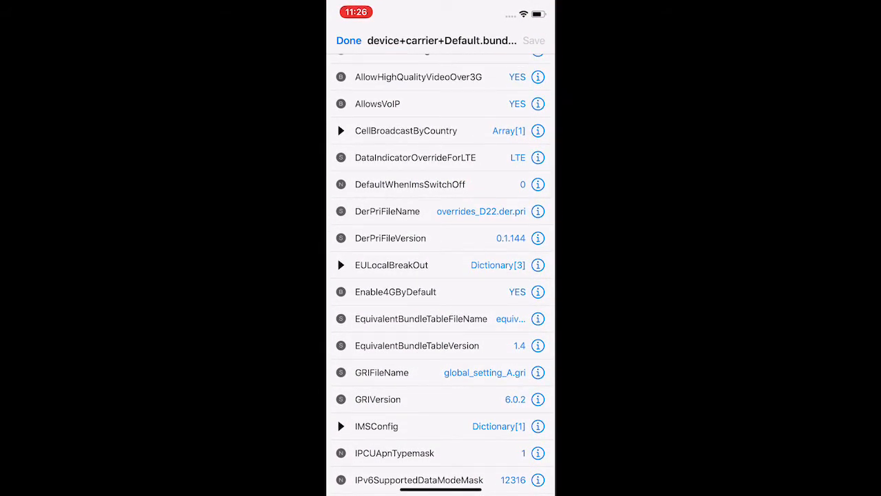
pyautogui.scroll(-3)
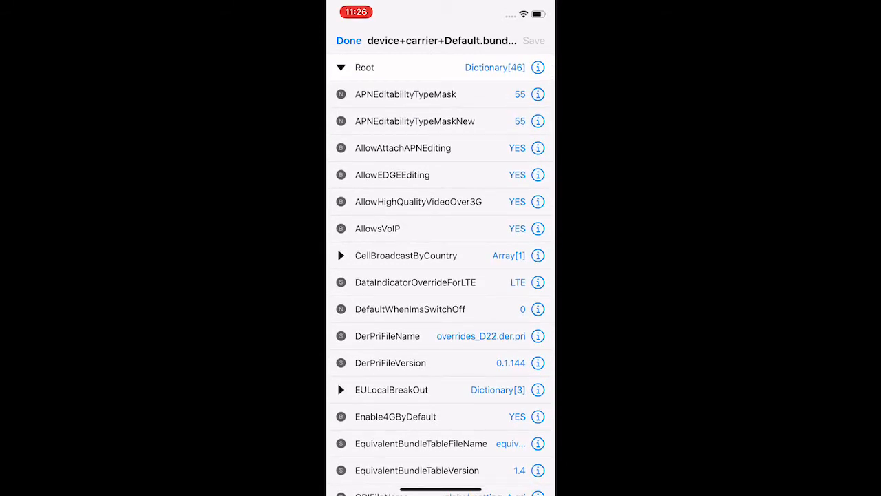
pyautogui.scroll(-3)
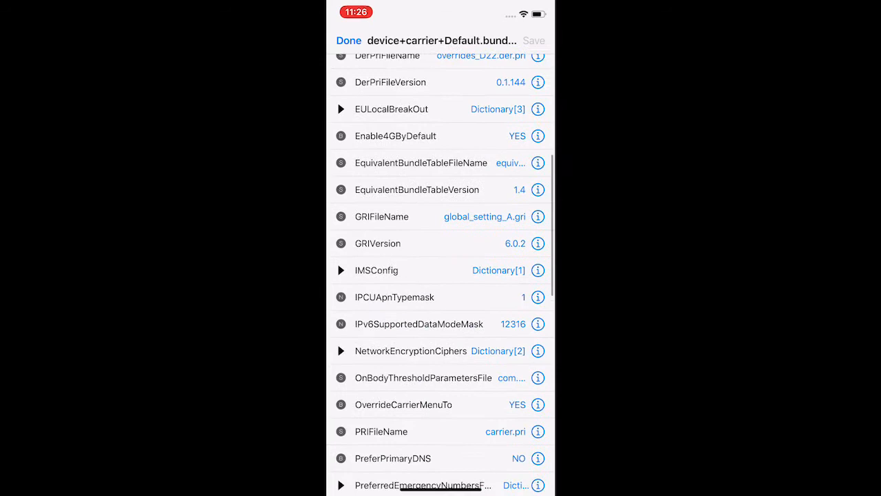
pyautogui.scroll(-3)
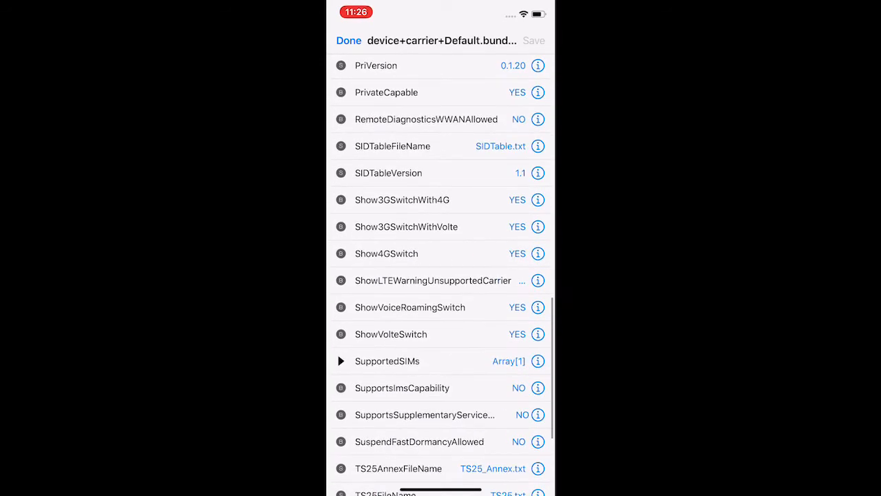
pyautogui.scroll(-3)
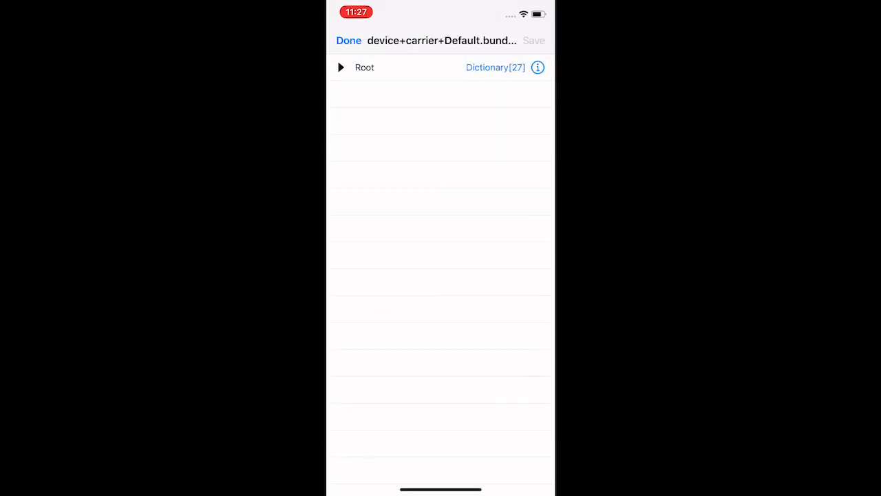
# Expand Root and bring up the GRIFileName string key (global_setting_A.gri) for editing.
pyautogui.click(340, 66)
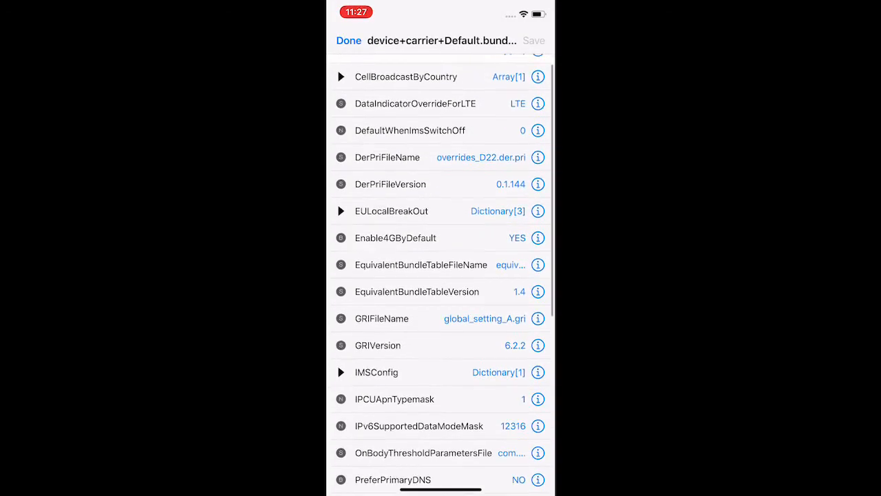
pyautogui.scroll(-3)
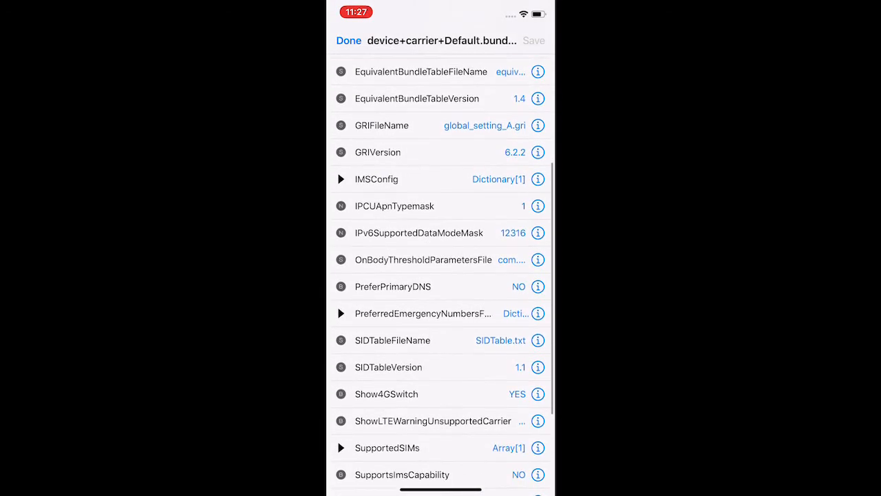
pyautogui.scroll(-3)
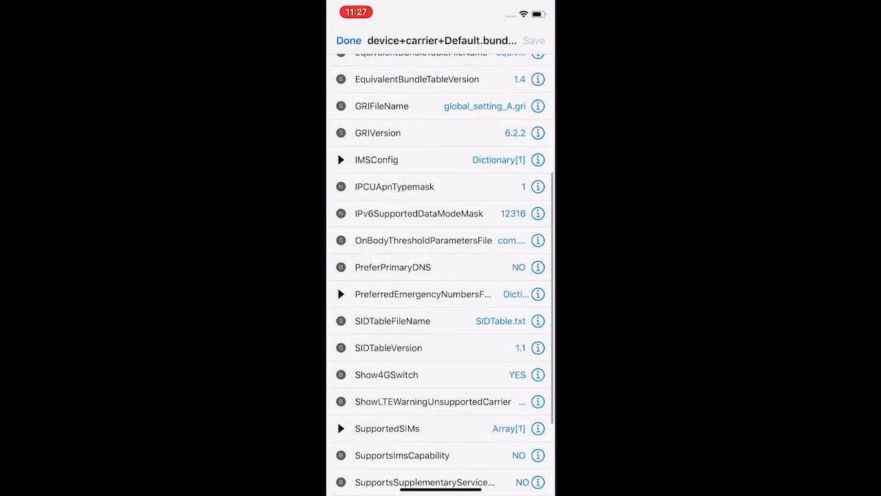
pyautogui.scroll(-3)
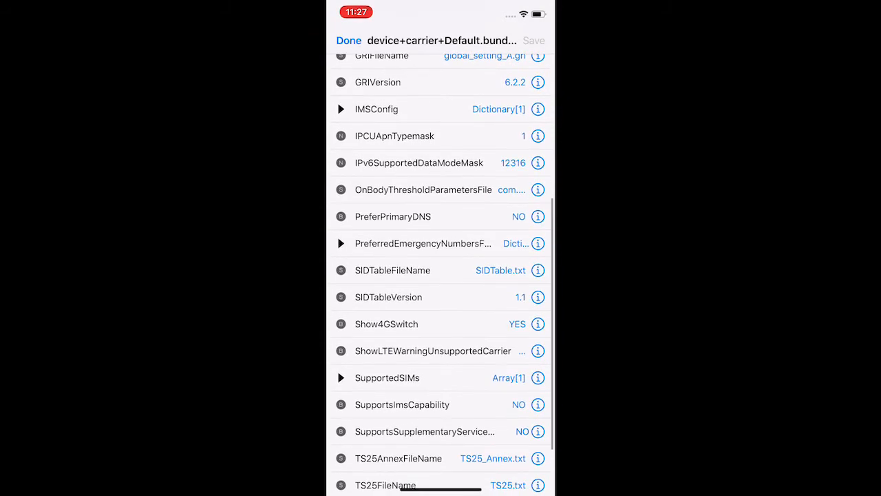
pyautogui.scroll(-3)
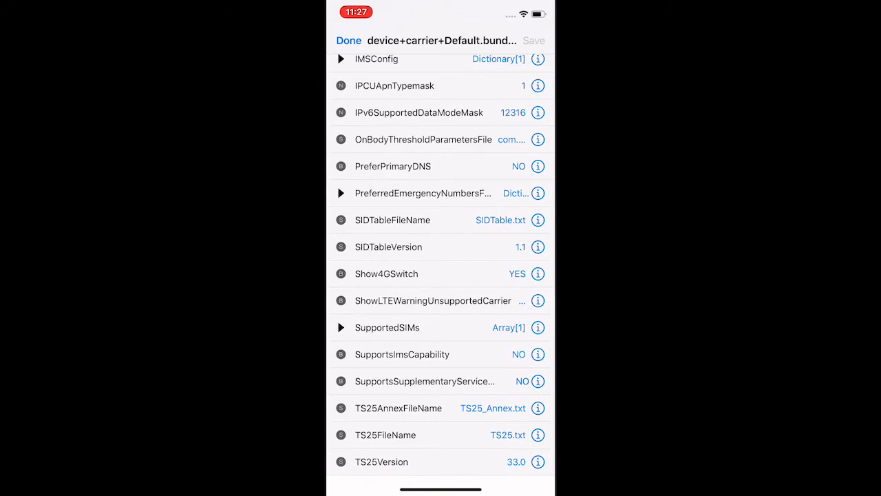
pyautogui.scroll(-3)
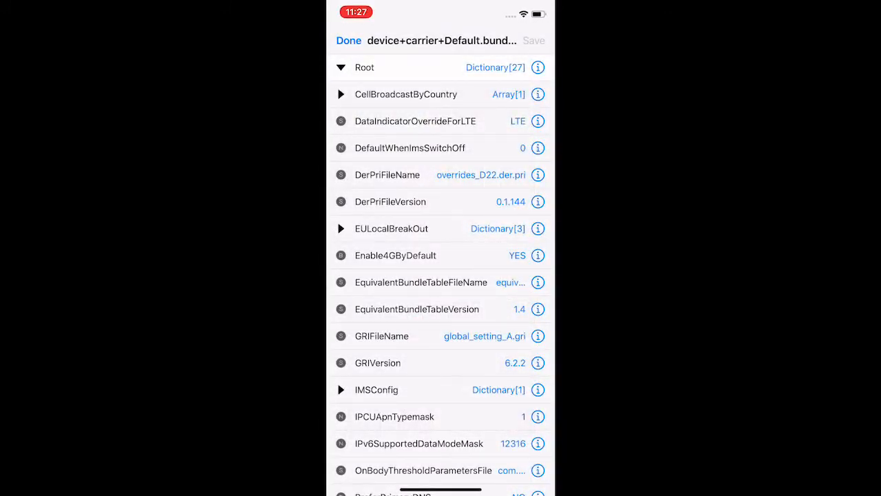
pyautogui.scroll(-3)
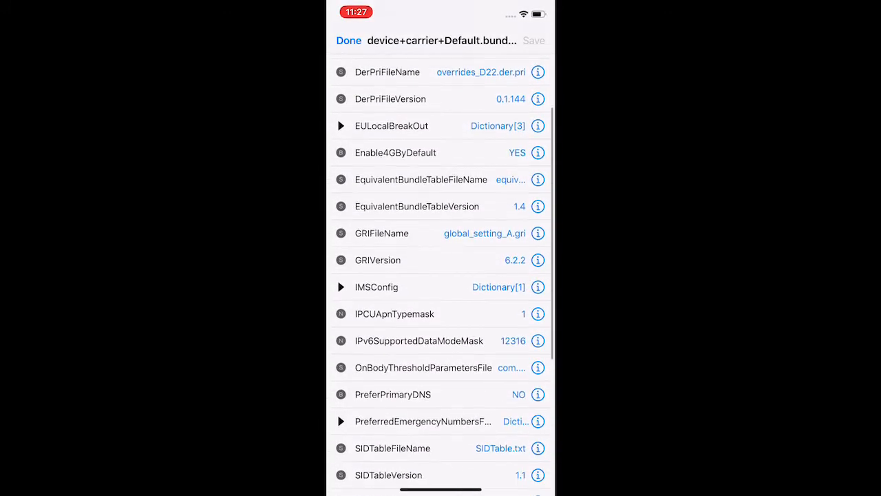
pyautogui.click(381, 232)
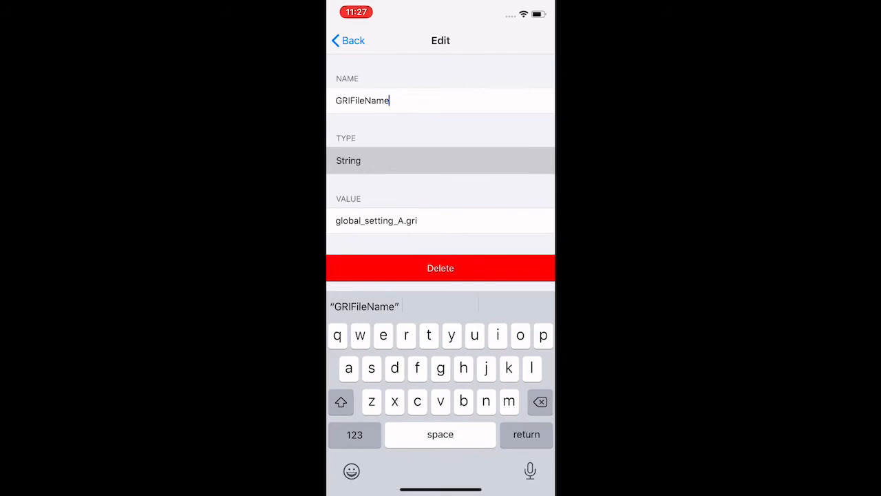
# Inspect the Enable4GByDefault boolean key's name field and return to the key list.
pyautogui.click(348, 42)
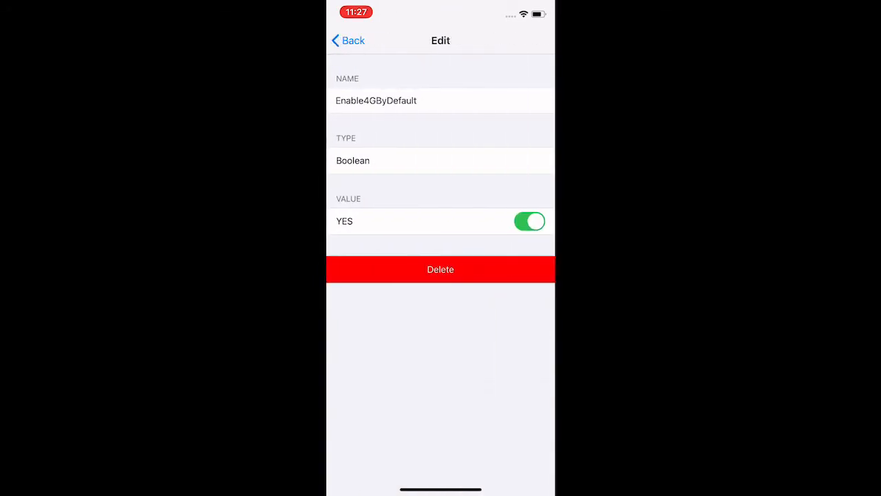
pyautogui.click(376, 100)
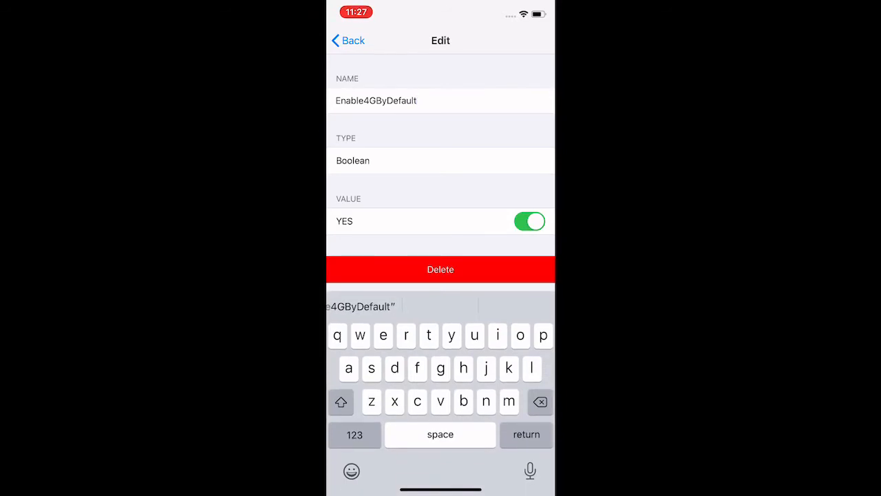
pyautogui.click(347, 40)
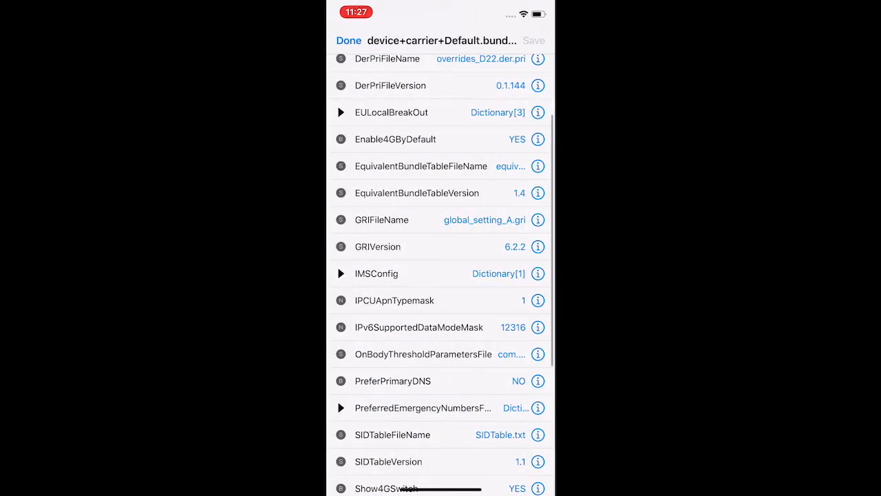
pyautogui.scroll(-3)
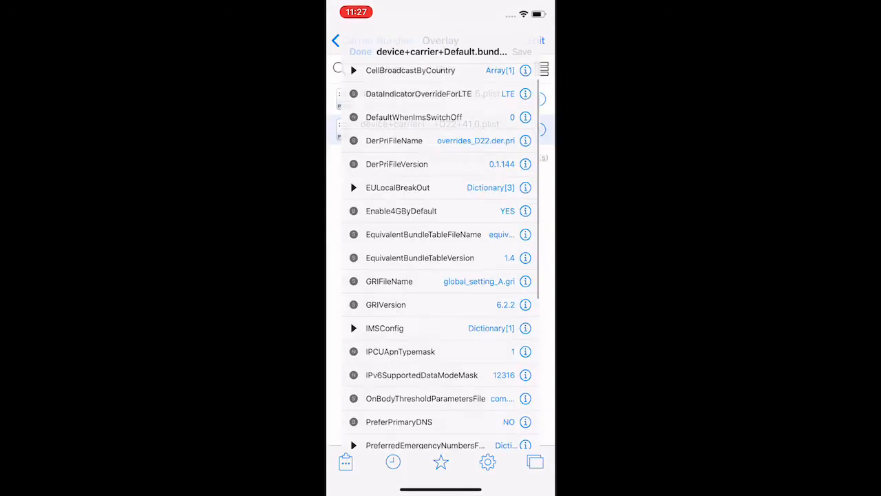
# Close the plist editor and leave Filza for Cydia's database warning screen.
pyautogui.click(352, 52)
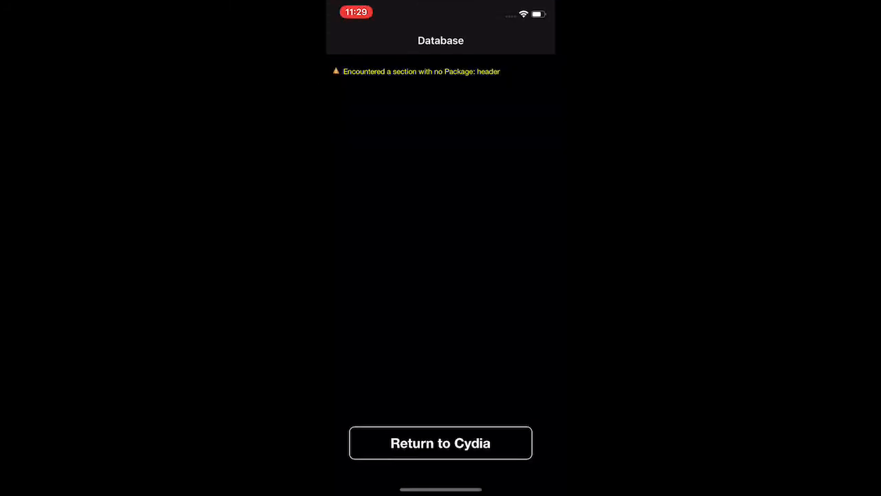
# Dismiss the database warning and look through the Sources list of repositories.
pyautogui.click(441, 443)
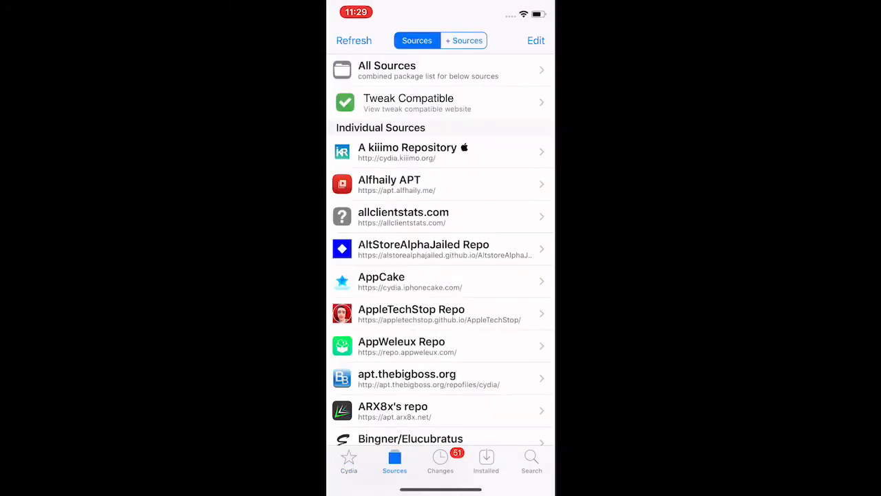
pyautogui.scroll(-3)
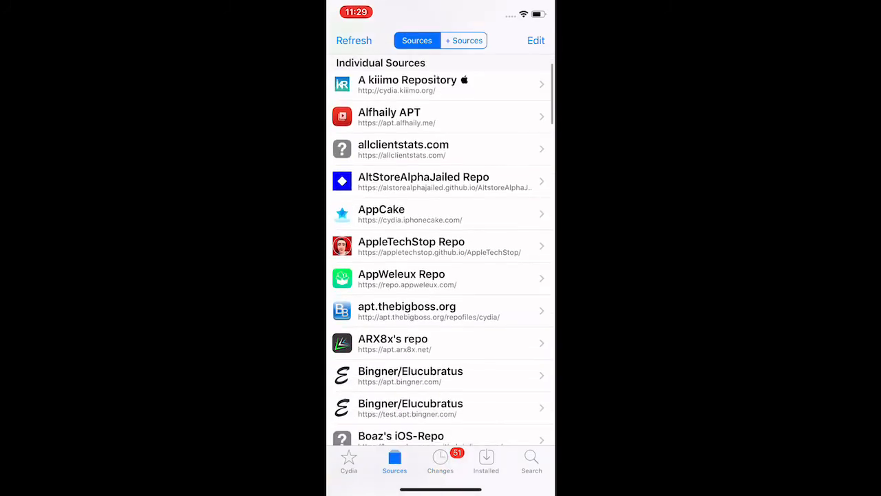
pyautogui.scroll(-3)
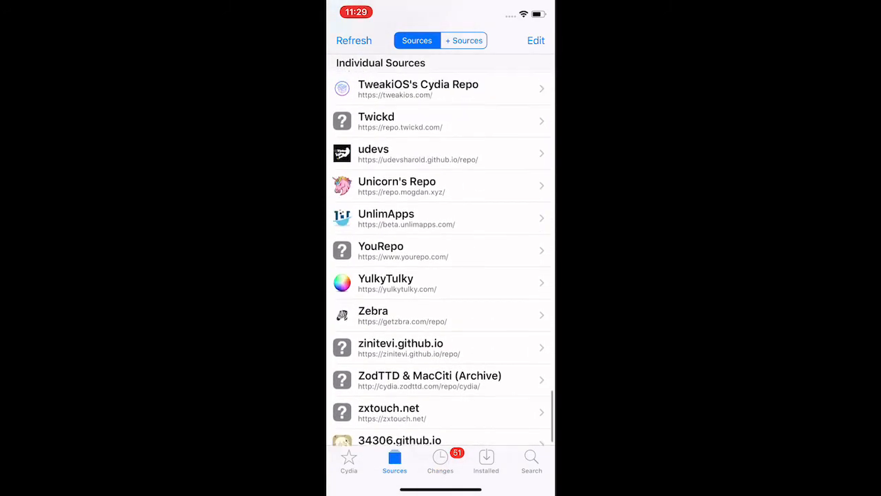
pyautogui.scroll(3)
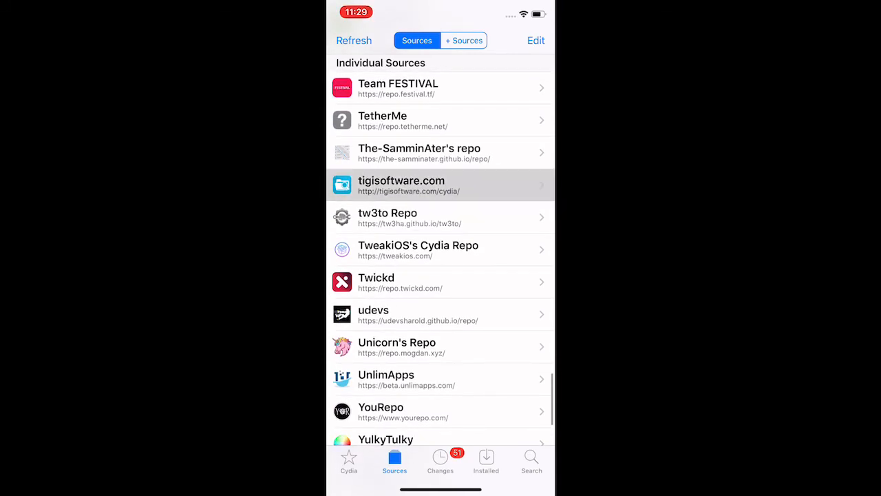
# Search Cydia for 'Filza' and show the Filza File Manager package details.
pyautogui.click(532, 457)
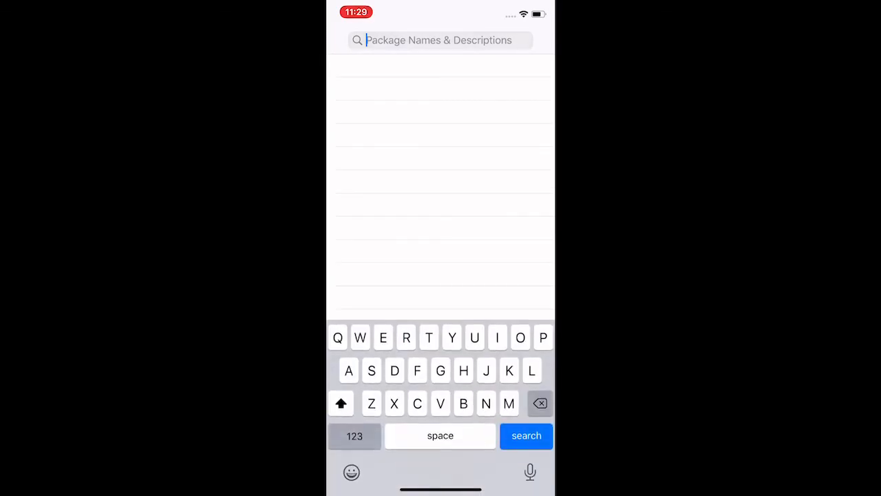
pyautogui.write('Filza')
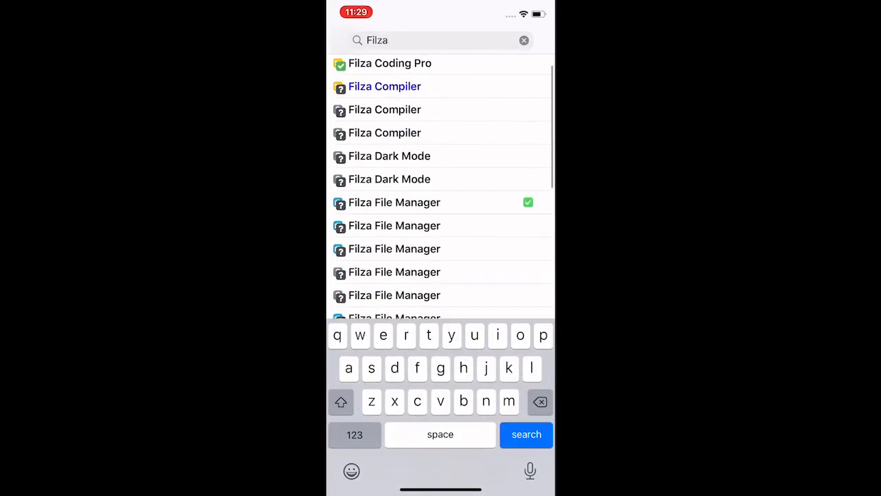
pyautogui.click(394, 201)
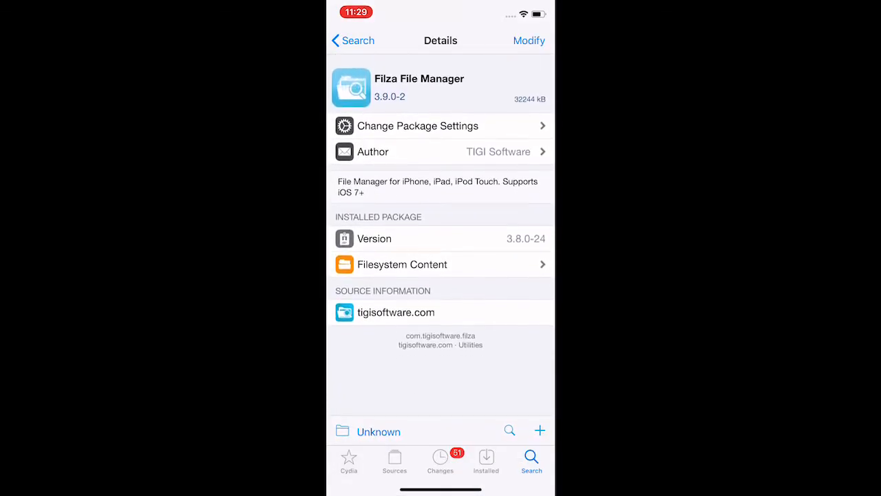